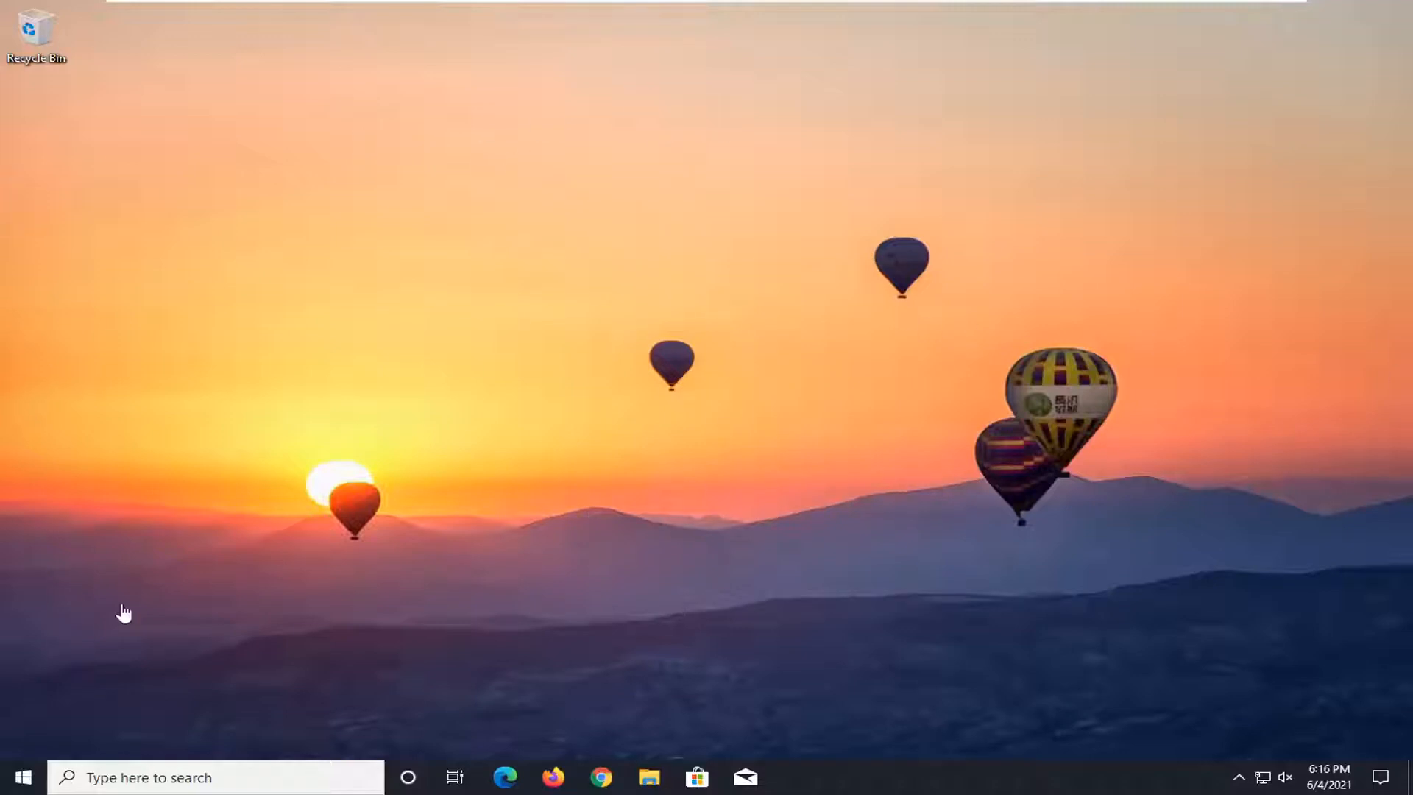
mouse_move(792, 233)
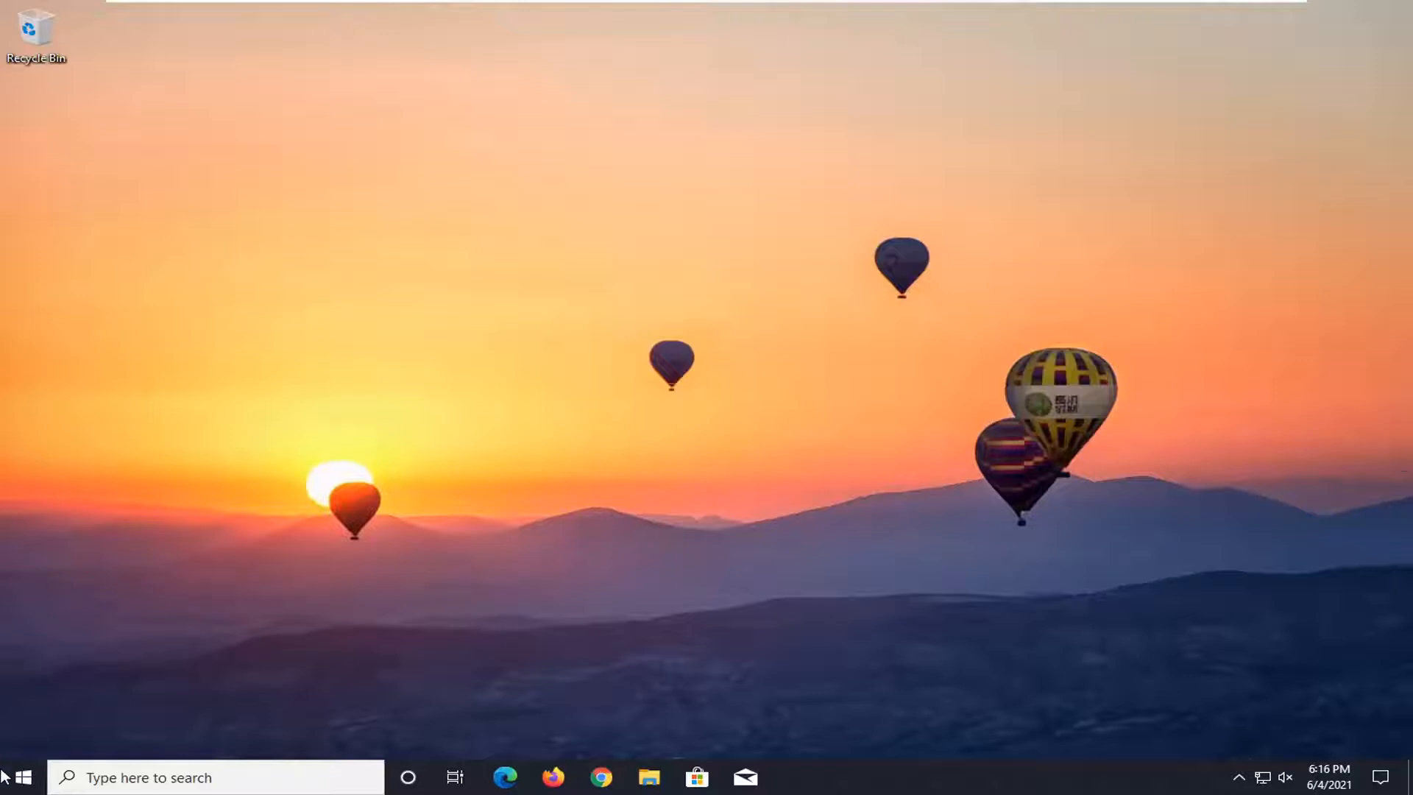
- Search Windows for 'display' to list display and resolution settings
type("display")
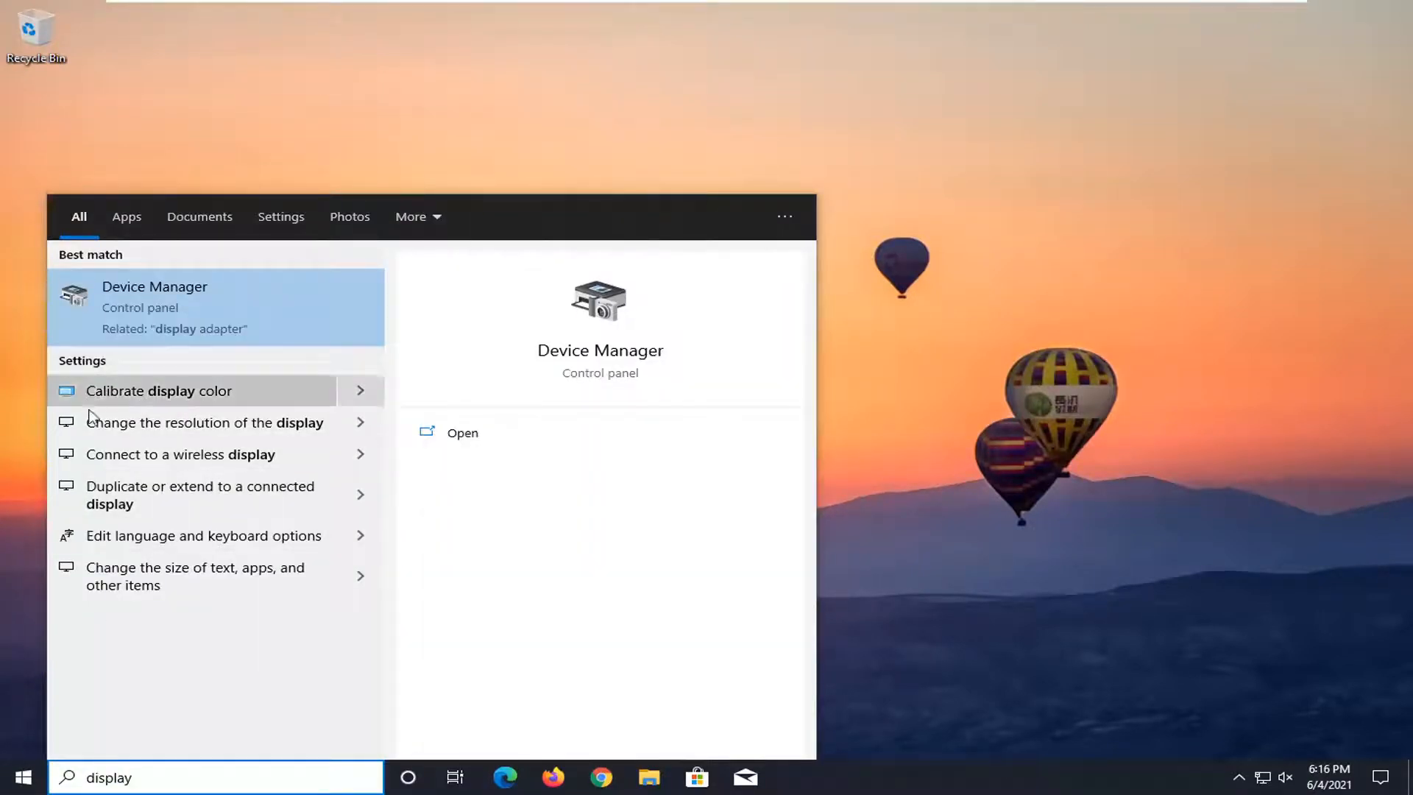
mouse_move(203, 422)
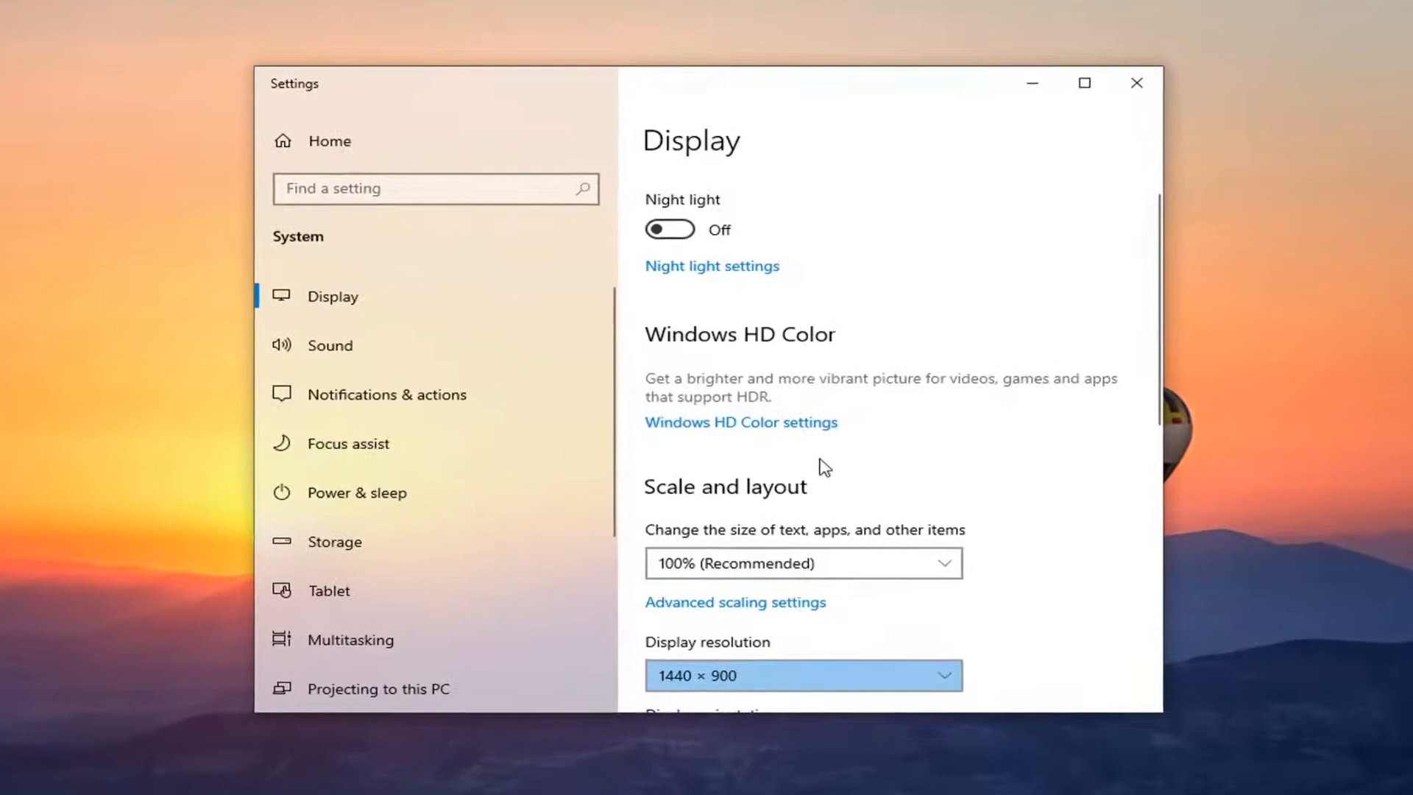
- Revert the trial 1920 × 1440 resolution, keeping the display at 1440 × 900
scroll("down", 3)
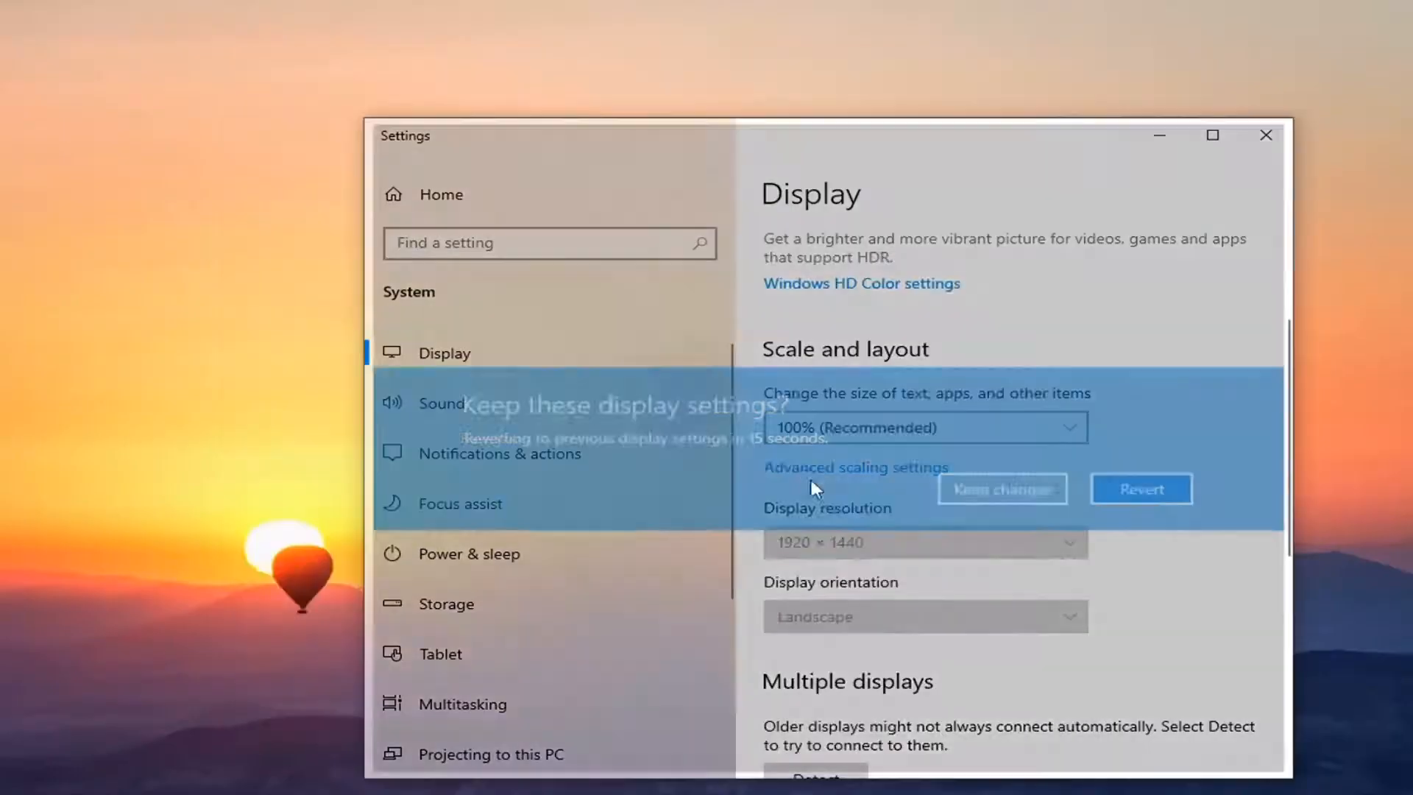
left_click(1140, 489)
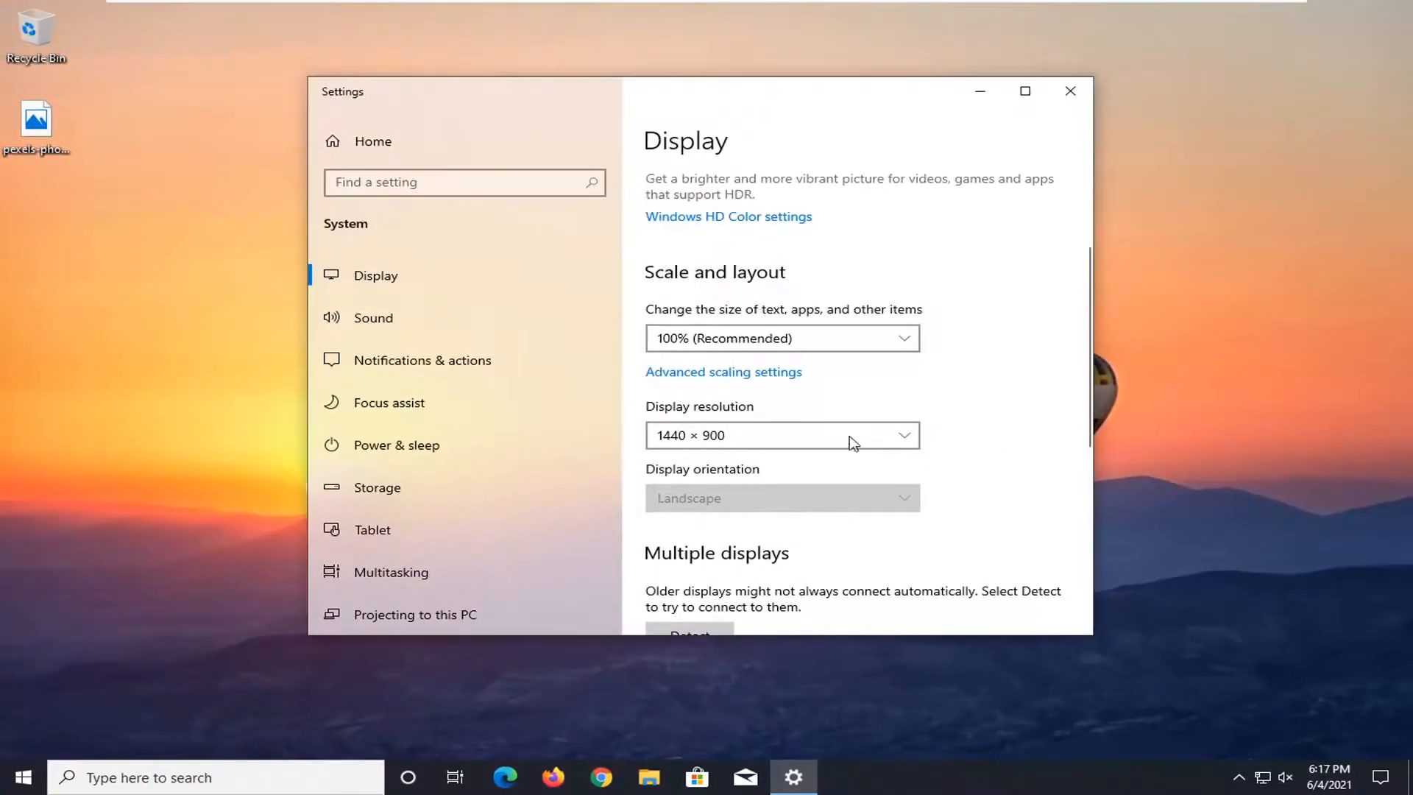
left_click(780, 435)
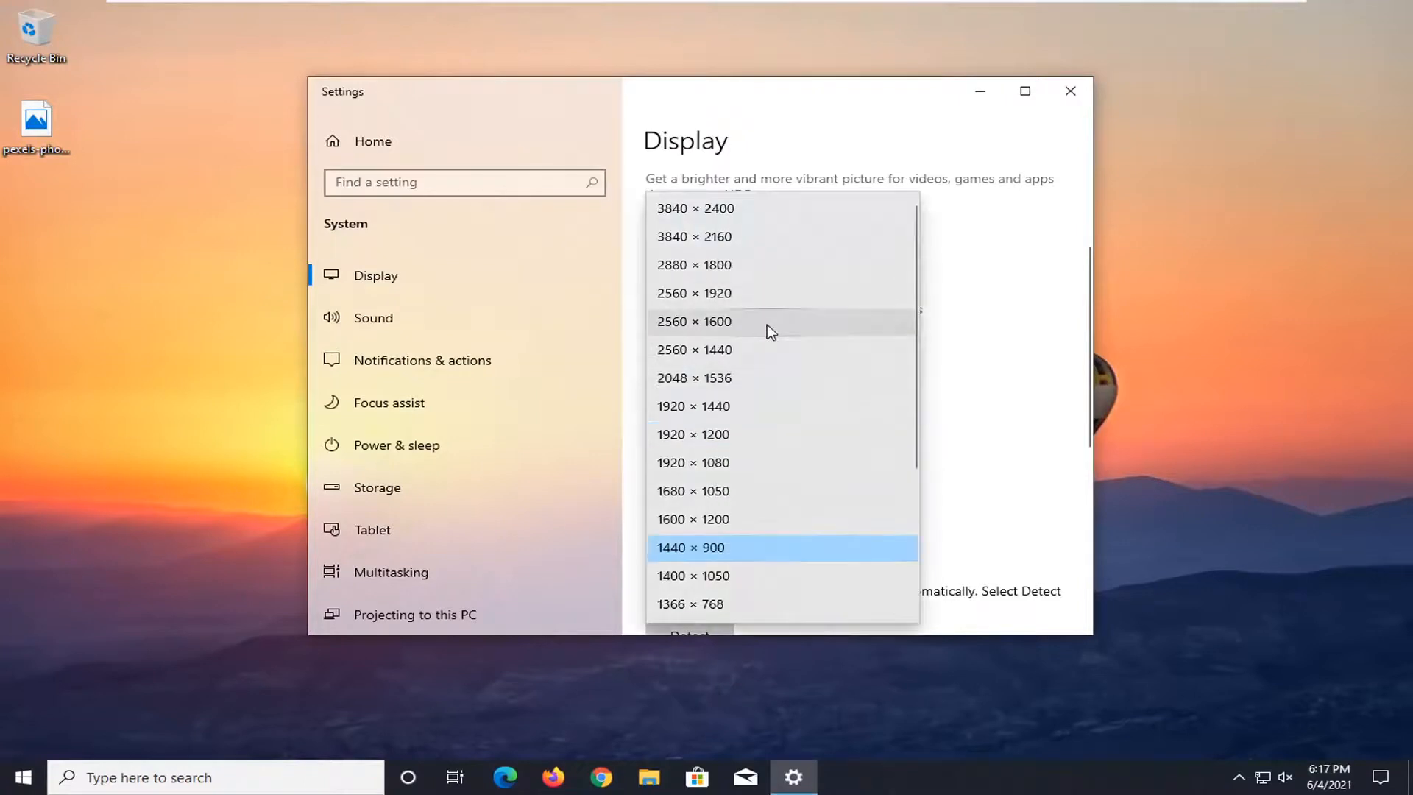
scroll("down", 3)
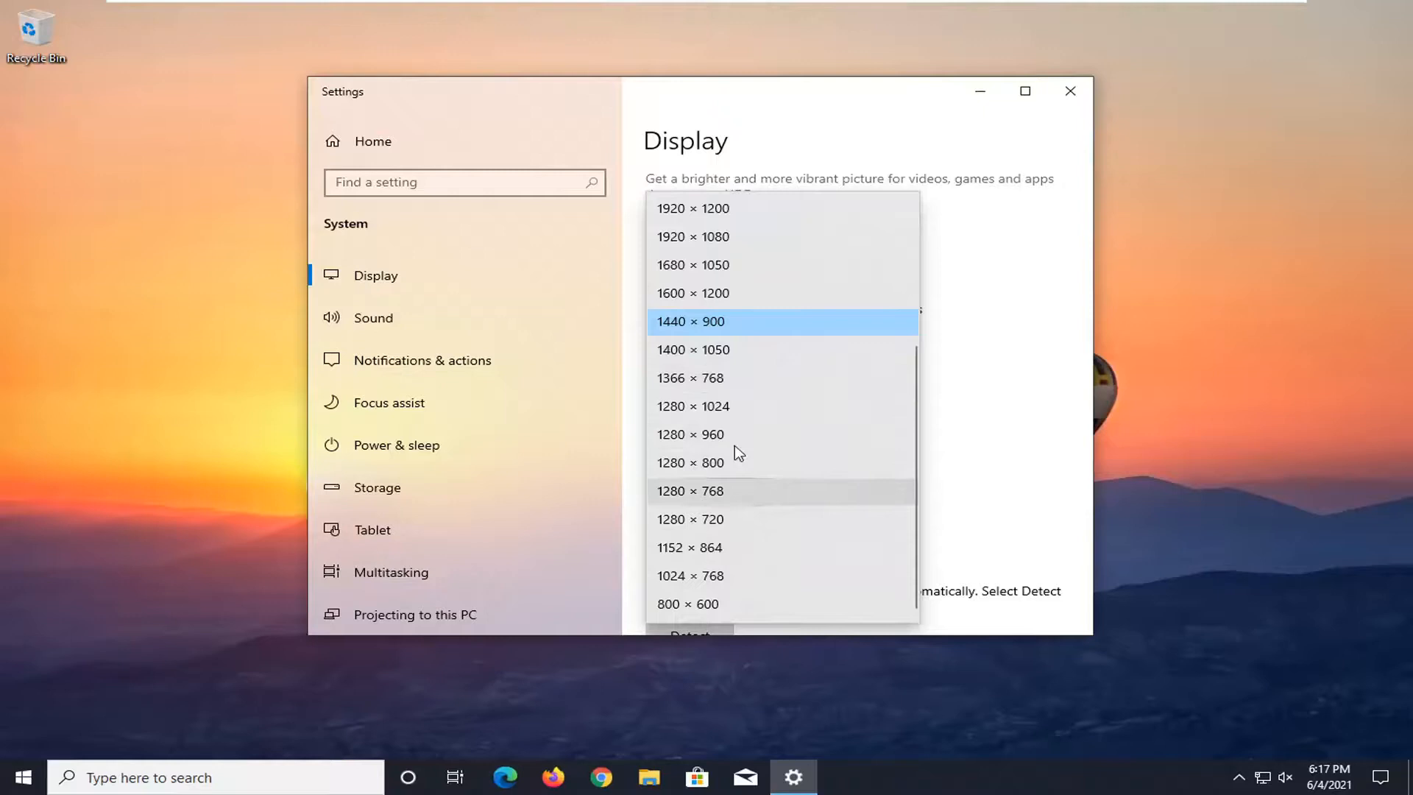
left_click(690, 322)
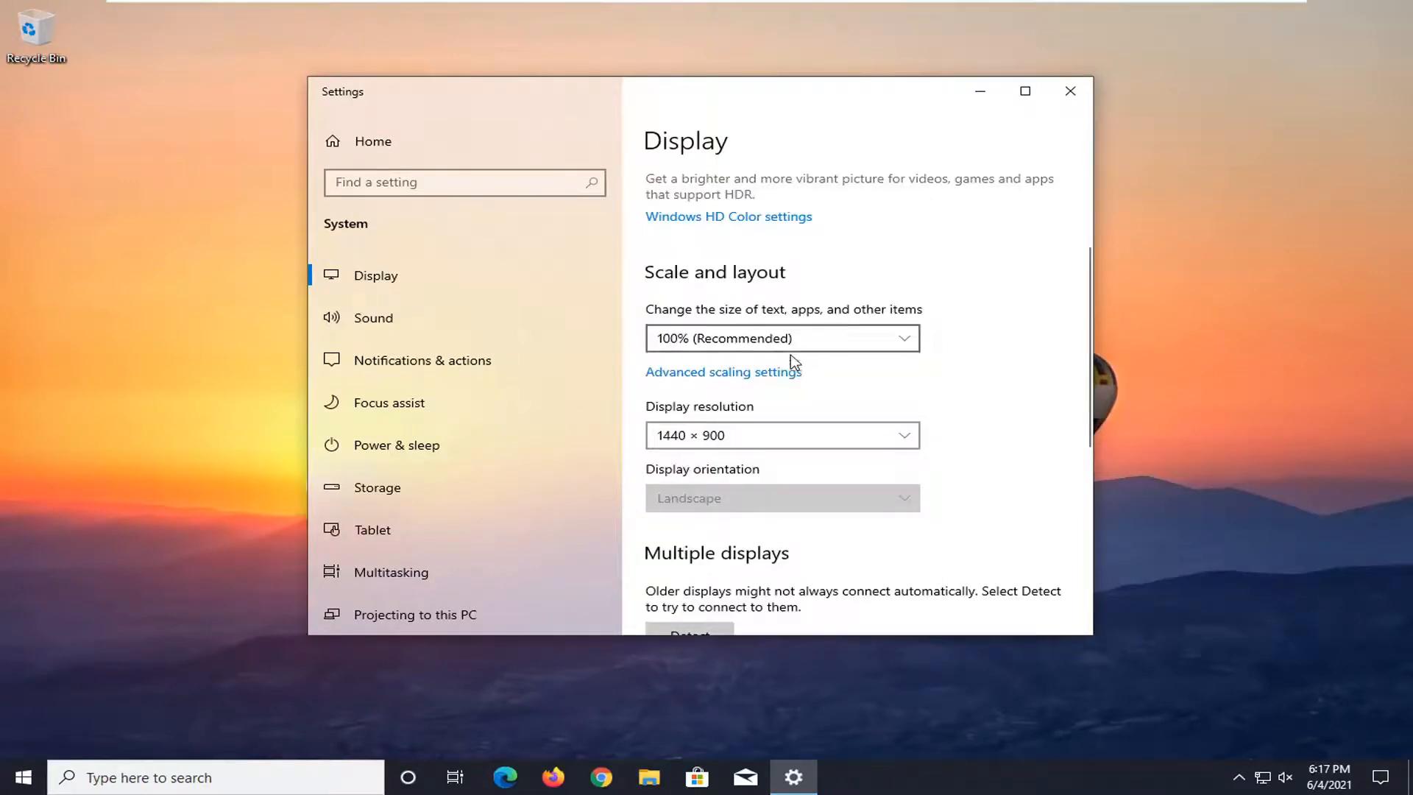
- Choose 100% (Recommended) scaling and close the Settings window
left_click(780, 338)
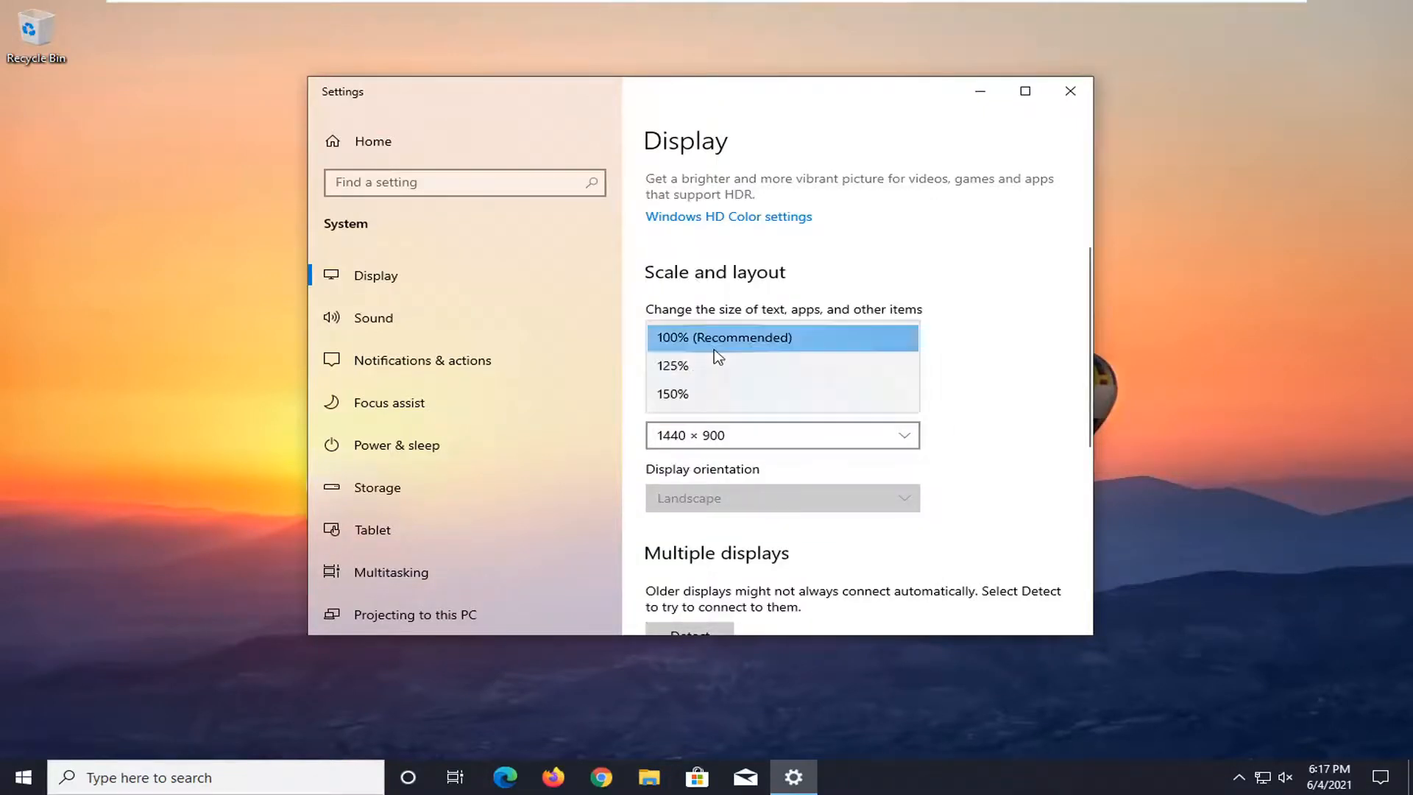
left_click(723, 337)
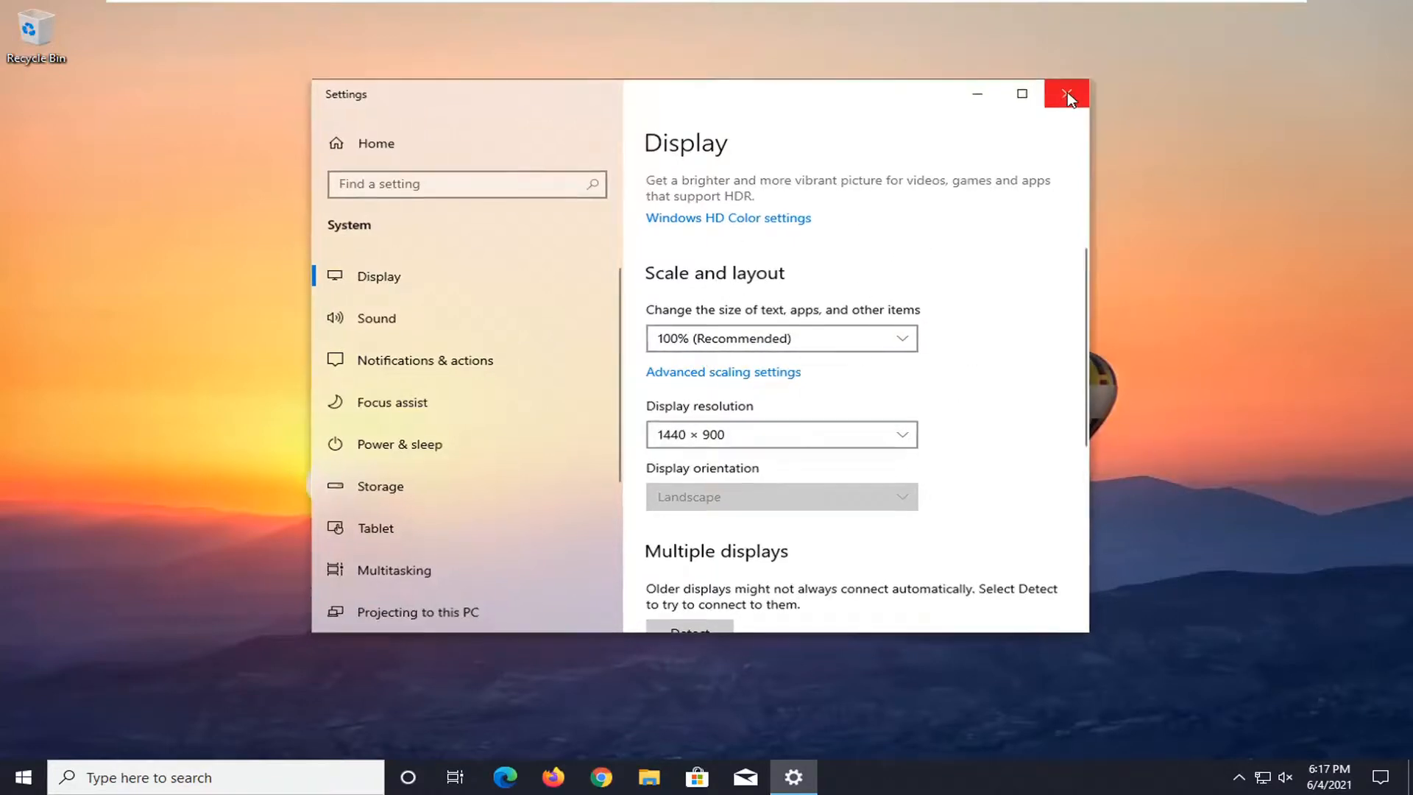
left_click(1067, 94)
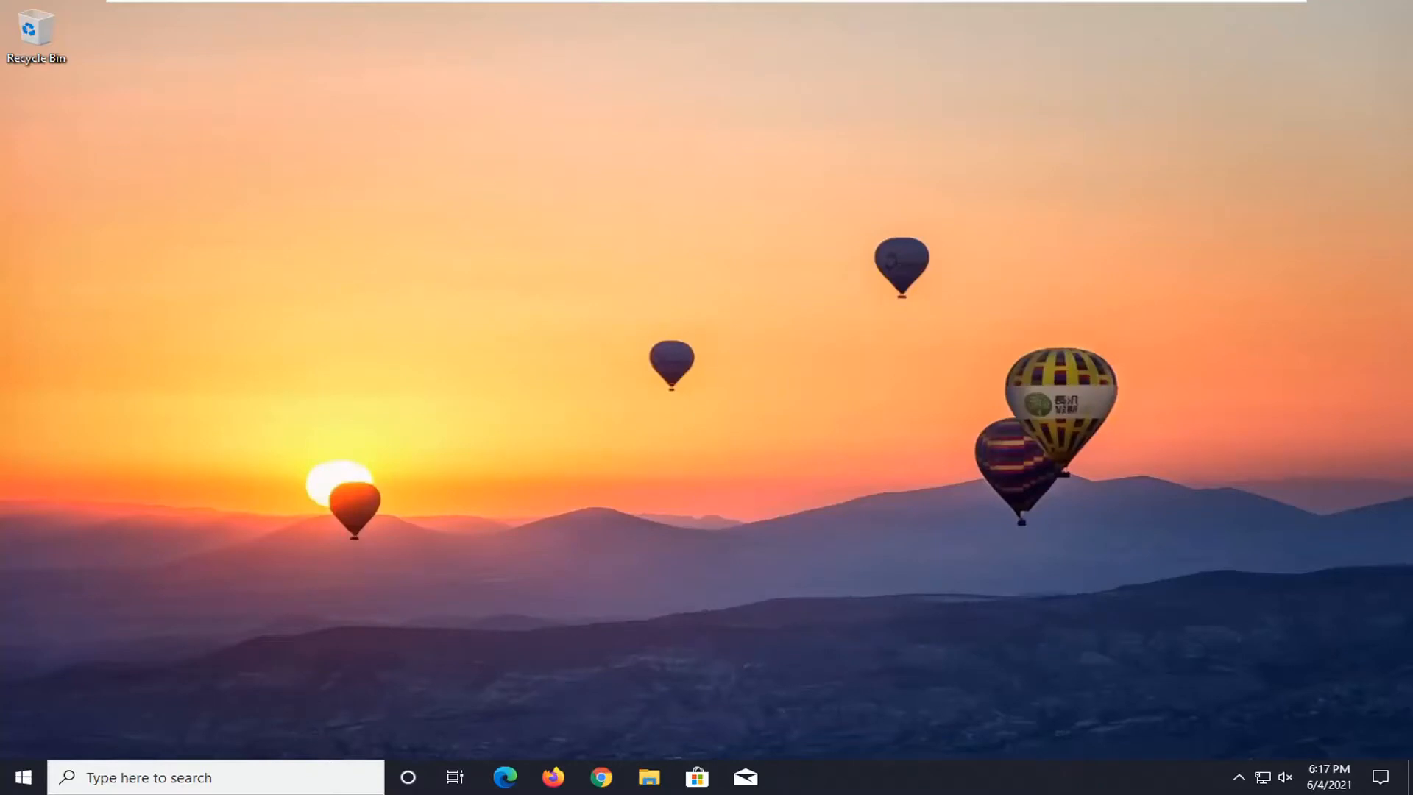